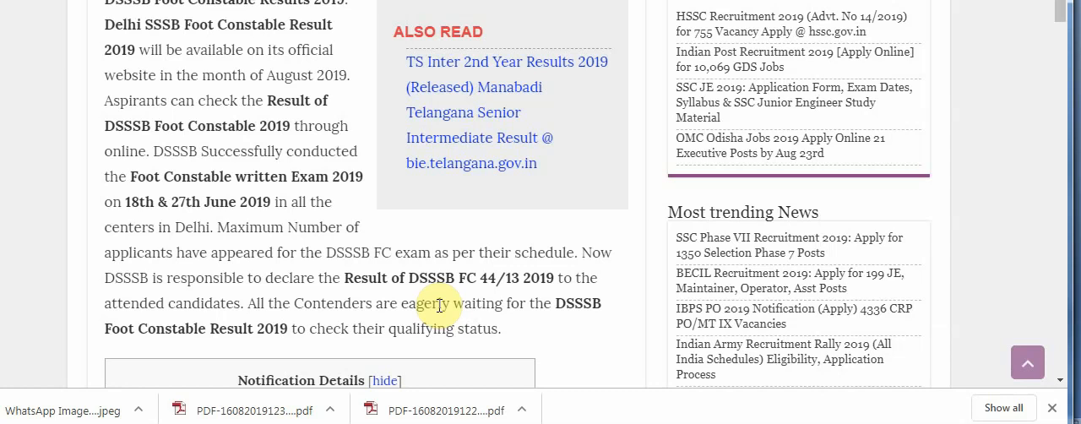
{"action": "mouse_move", "coordinate": [465, 228]}
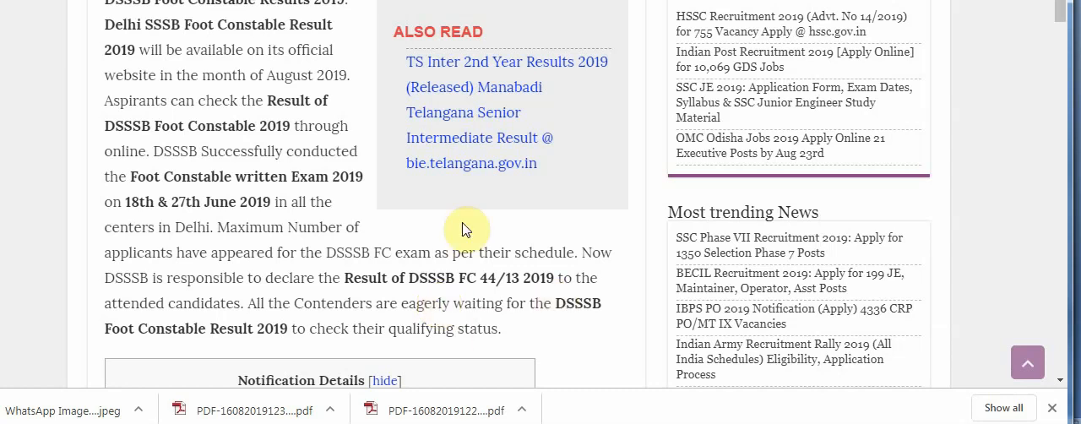
{"action": "scroll", "scroll_direction": "down", "scroll_amount": 3}
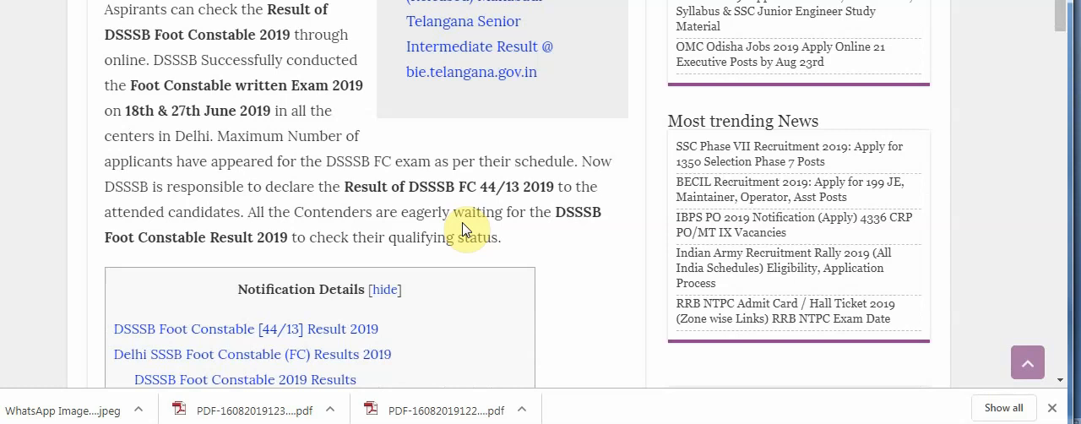
{"action": "scroll", "scroll_direction": "down", "scroll_amount": 3}
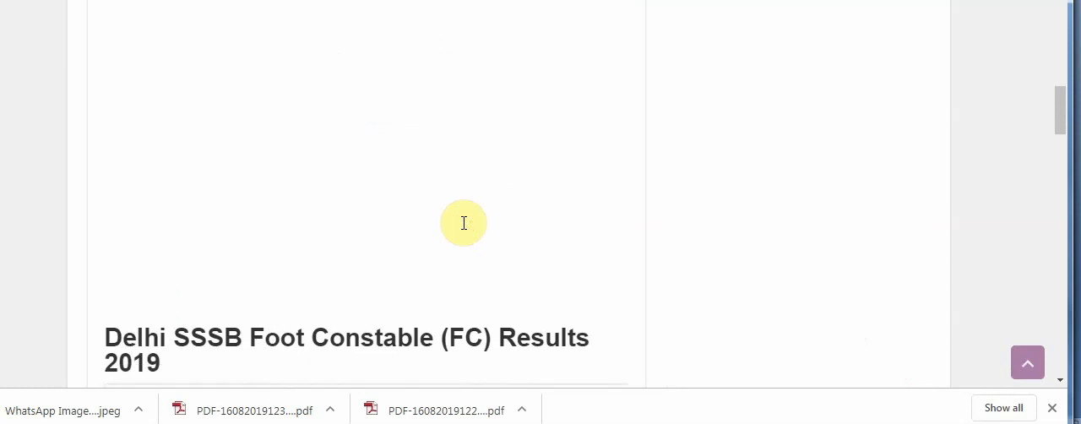
{"action": "scroll", "scroll_direction": "down", "scroll_amount": 3}
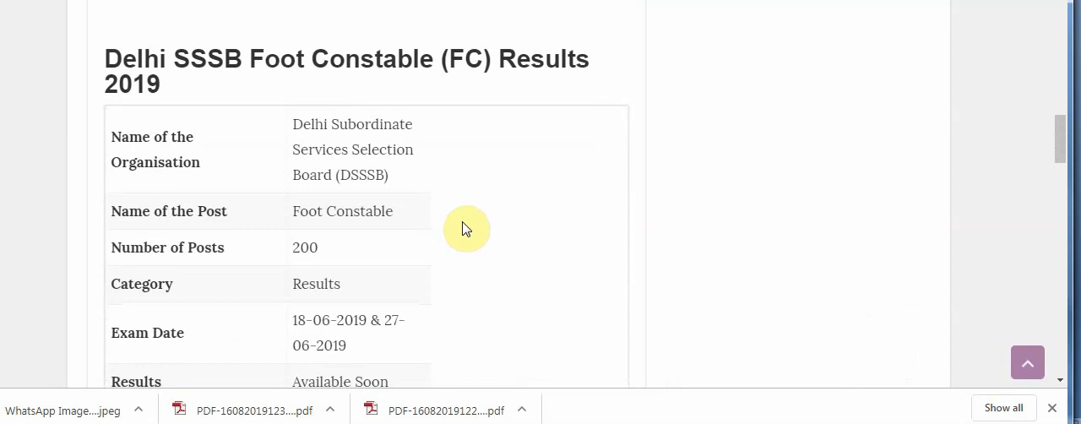
{"action": "scroll", "scroll_direction": "down", "scroll_amount": 3}
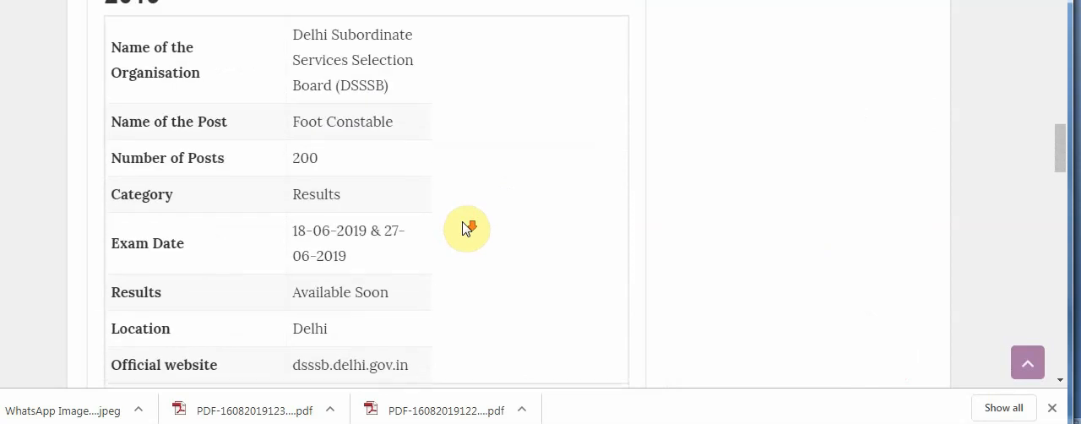
{"action": "mouse_move", "coordinate": [466, 229]}
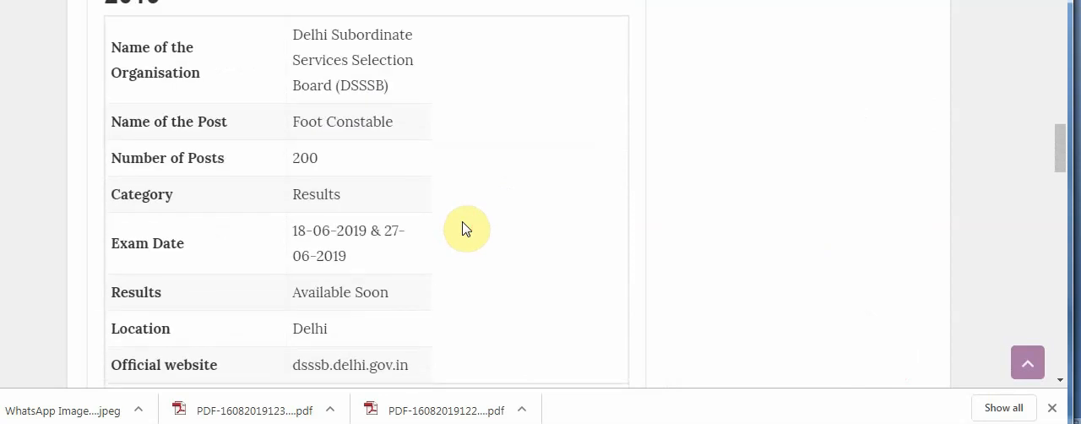